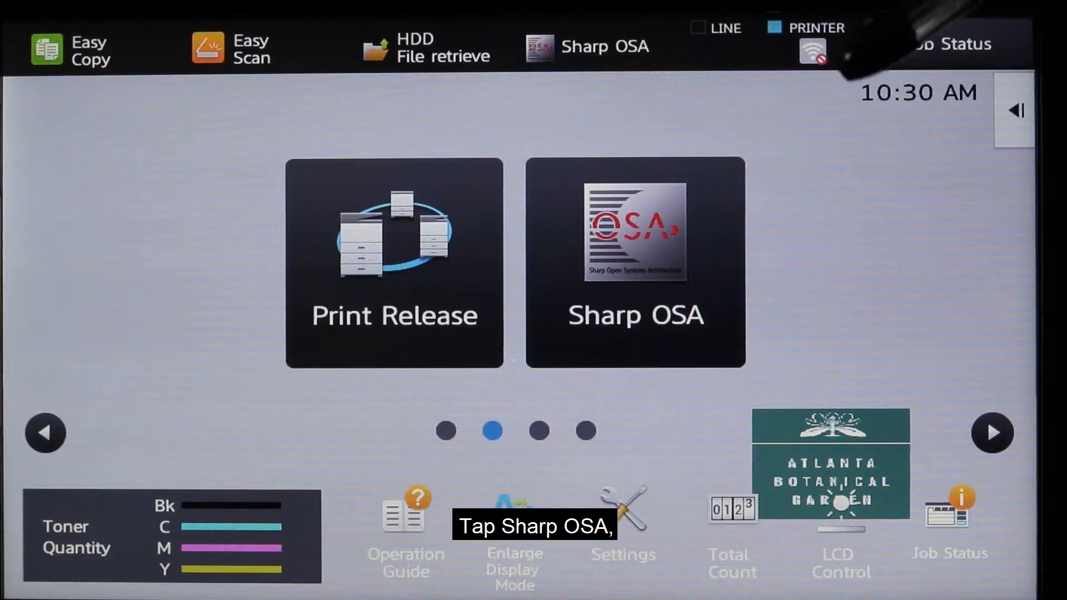
# - Open the Sharp OSA external application list from the home screen
pyautogui.click(635, 266)
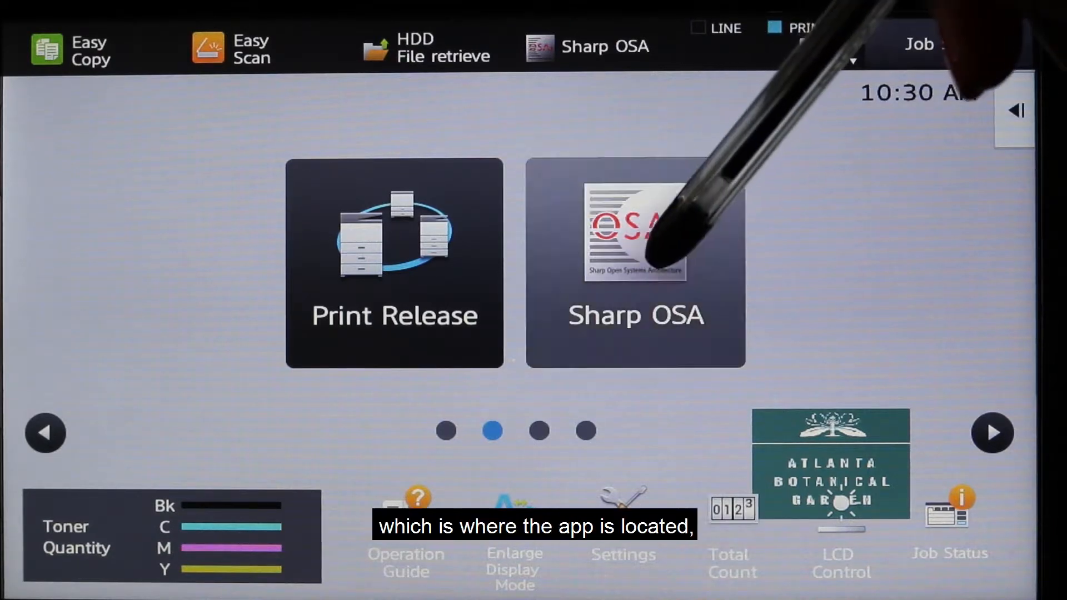
pyautogui.click(635, 261)
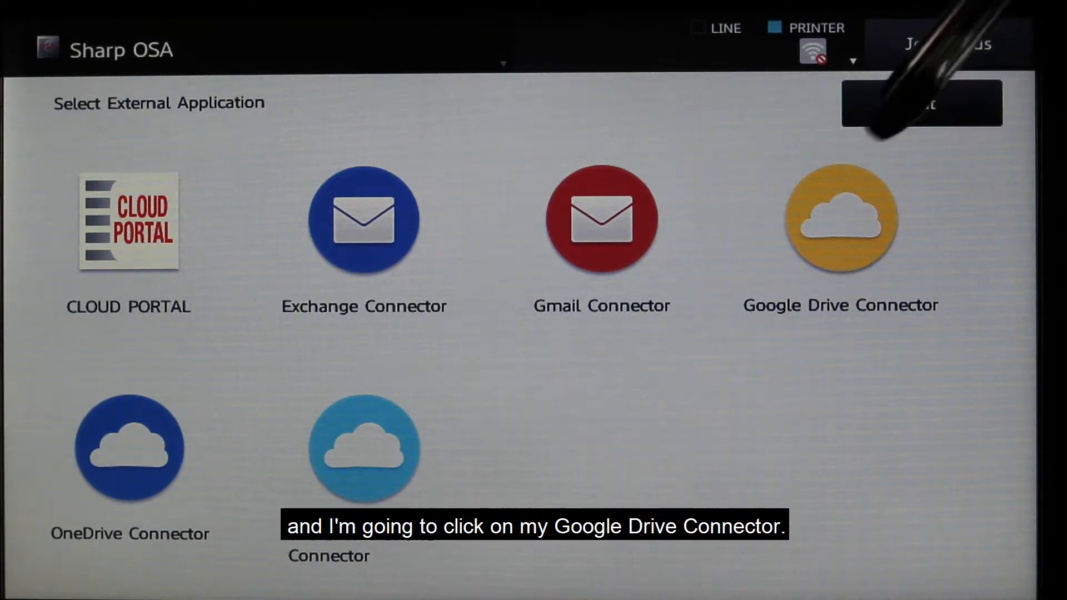
pyautogui.click(839, 219)
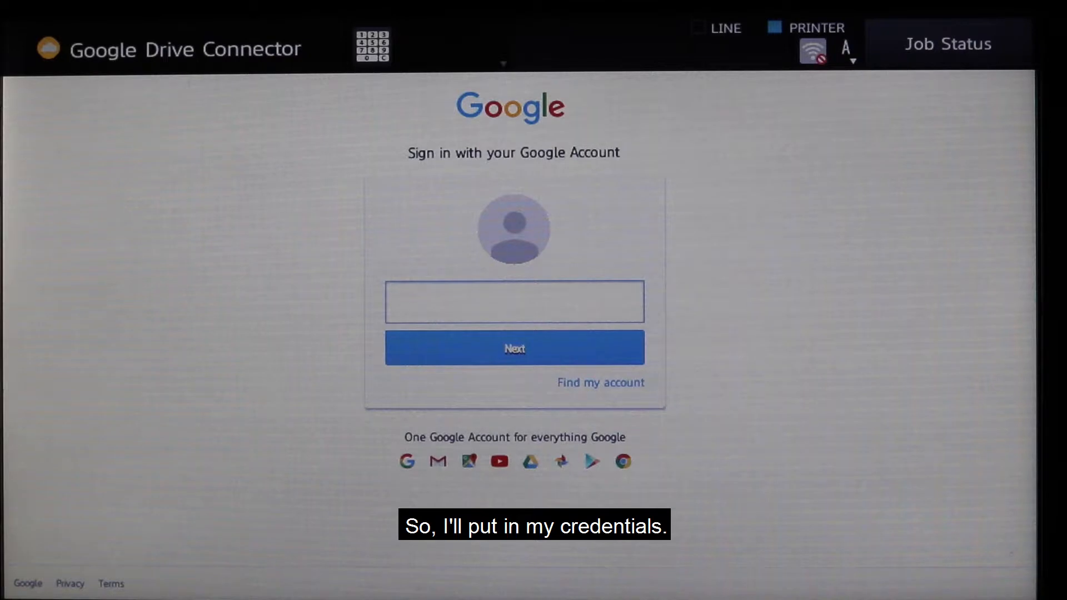
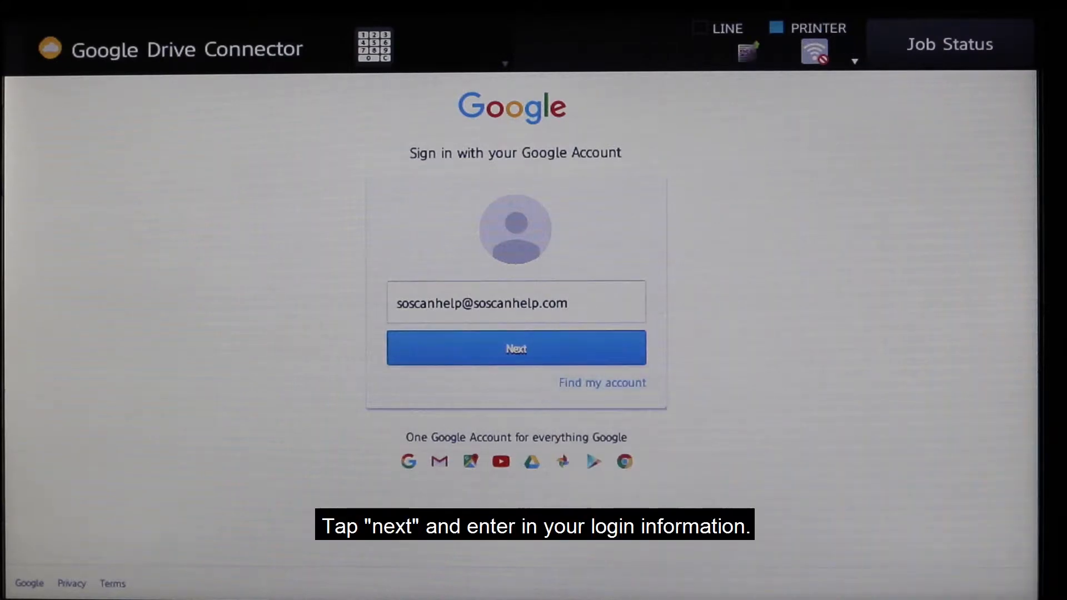
pyautogui.click(515, 347)
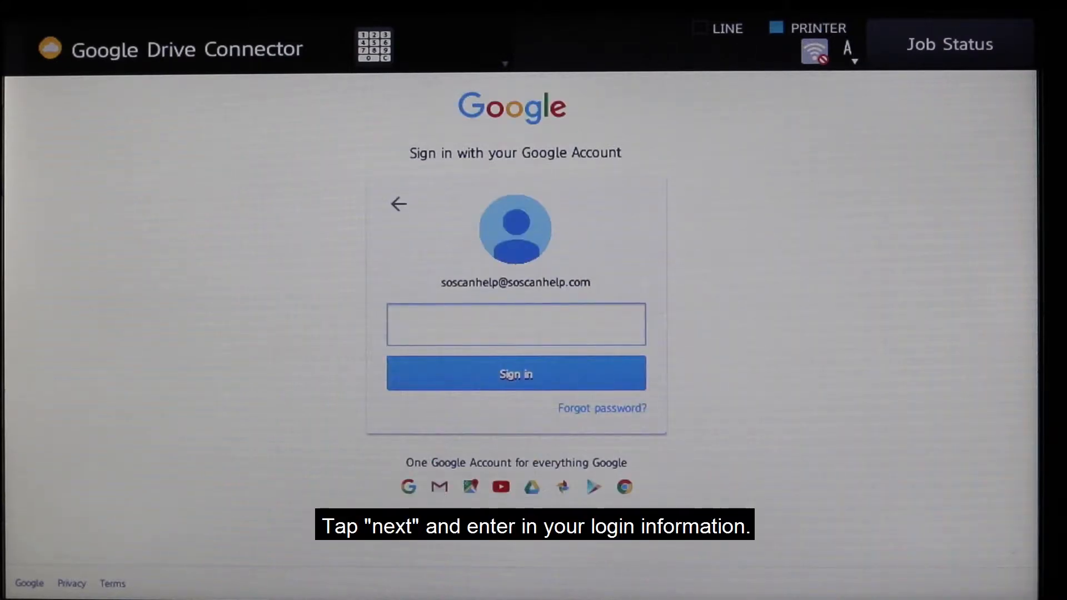
# - Enter the account password and submit the sign-in
pyautogui.click(515, 325)
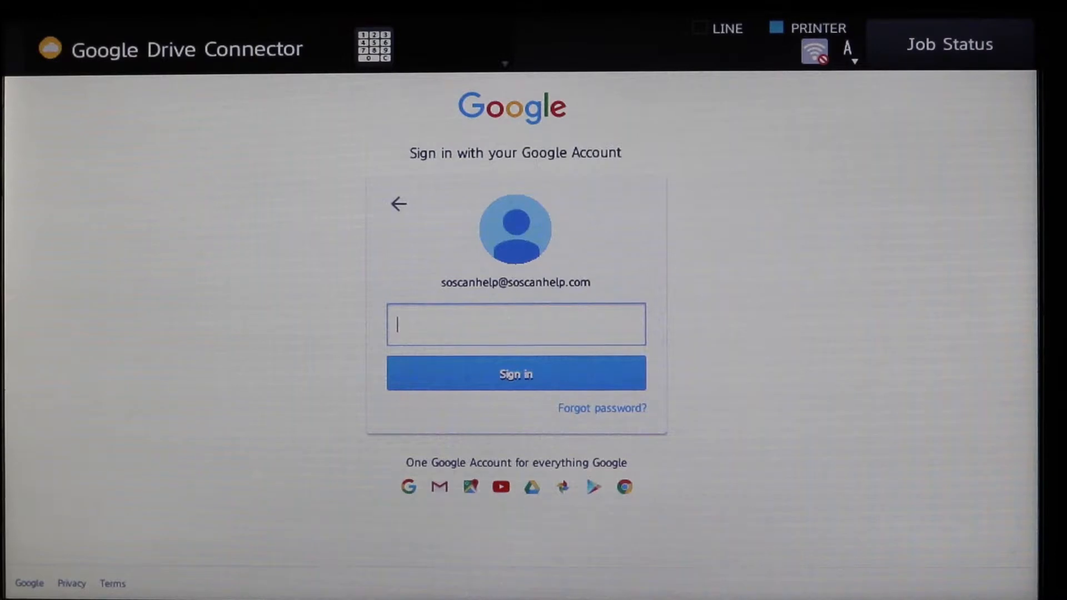
pyautogui.write('•••')
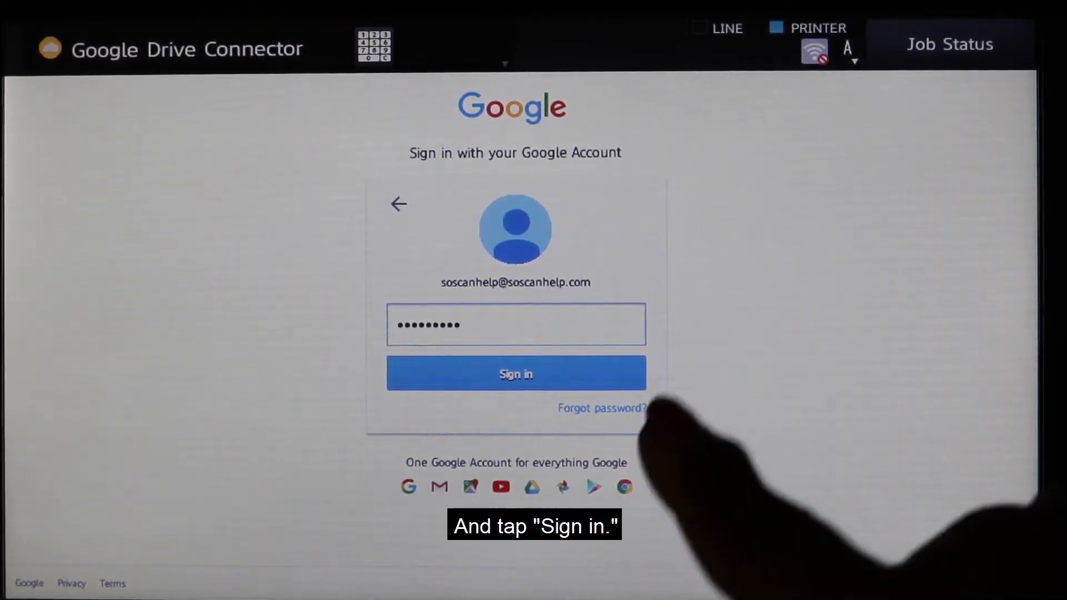
pyautogui.click(515, 373)
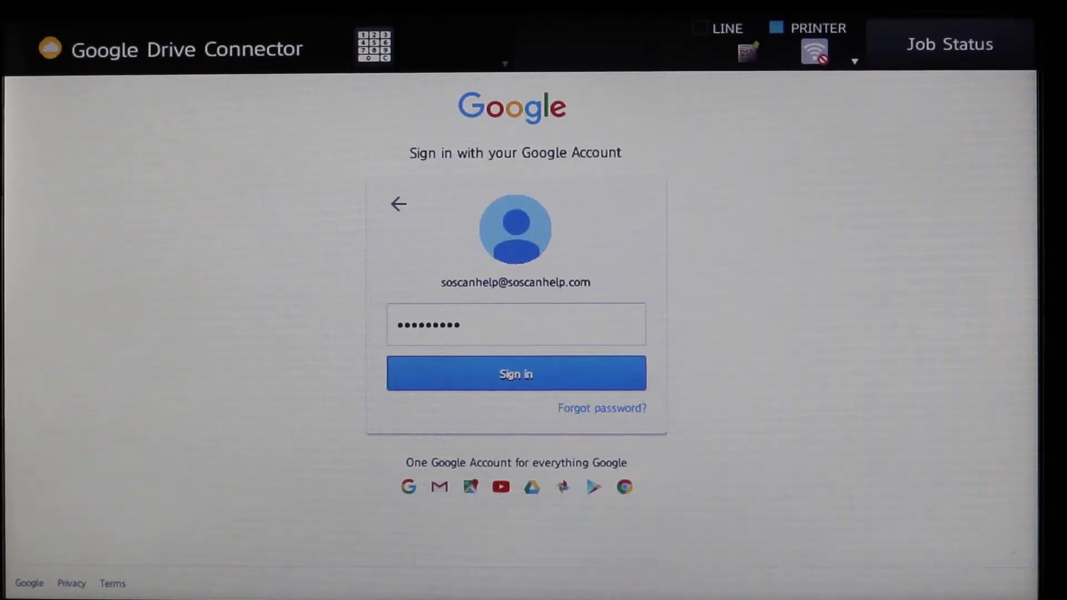
# - Complete Google sign-in and allow the connector access to Drive files
pyautogui.click(515, 373)
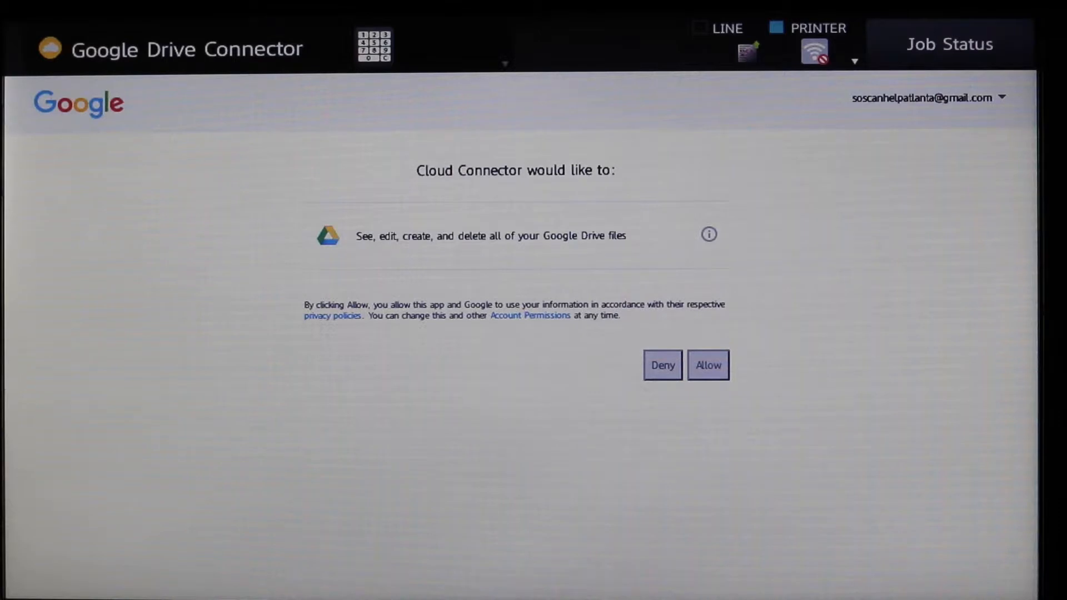
pyautogui.click(707, 366)
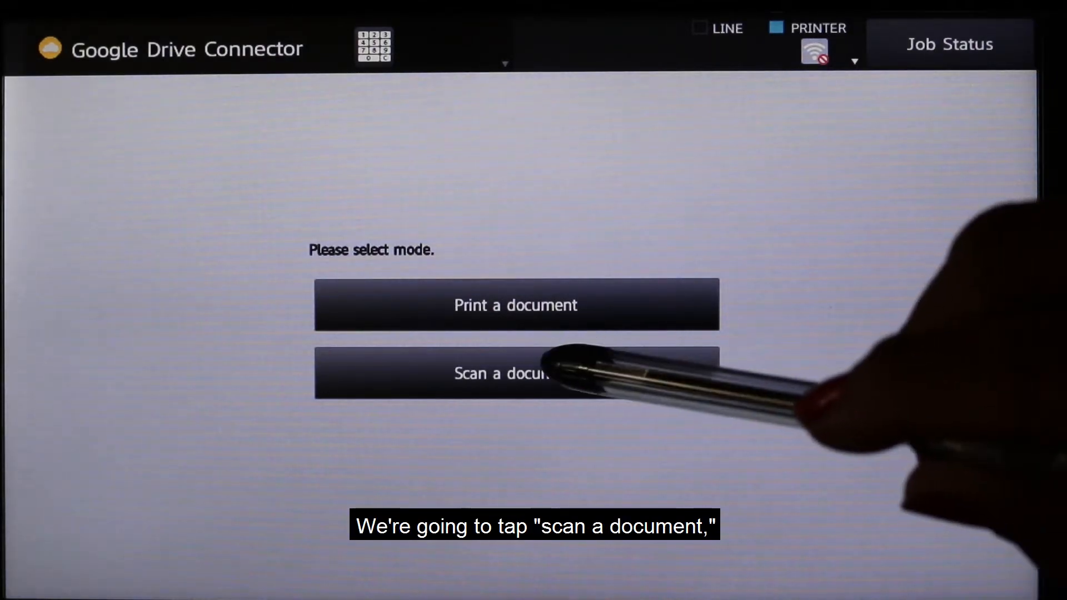
# - Choose 'Scan a document' on the Please select mode screen
pyautogui.click(516, 373)
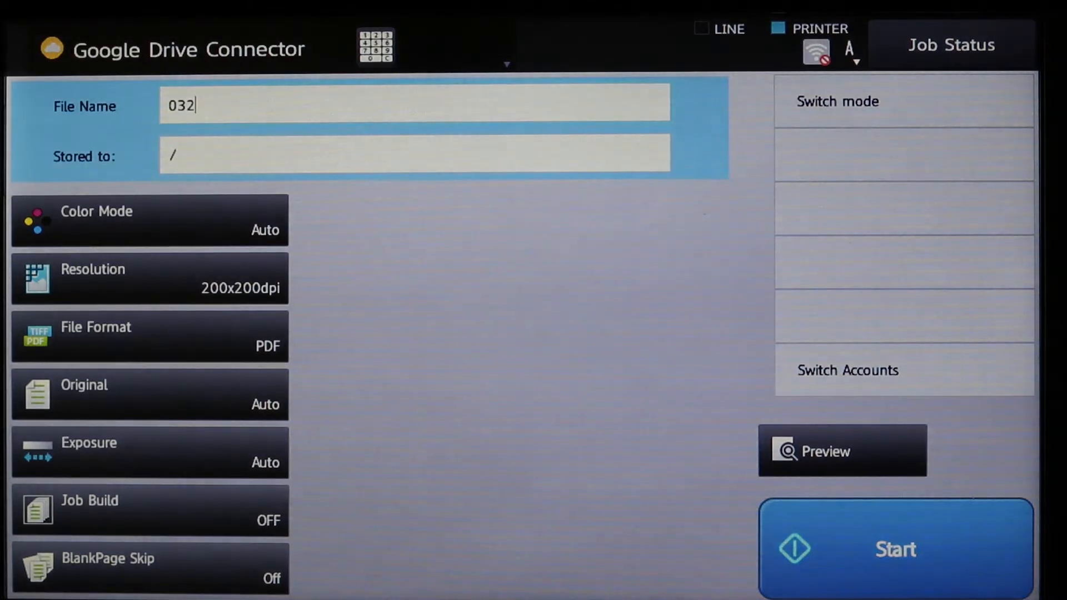
# - Name the scan file 'test' and open the Stored to folder list
pyautogui.write('tes')
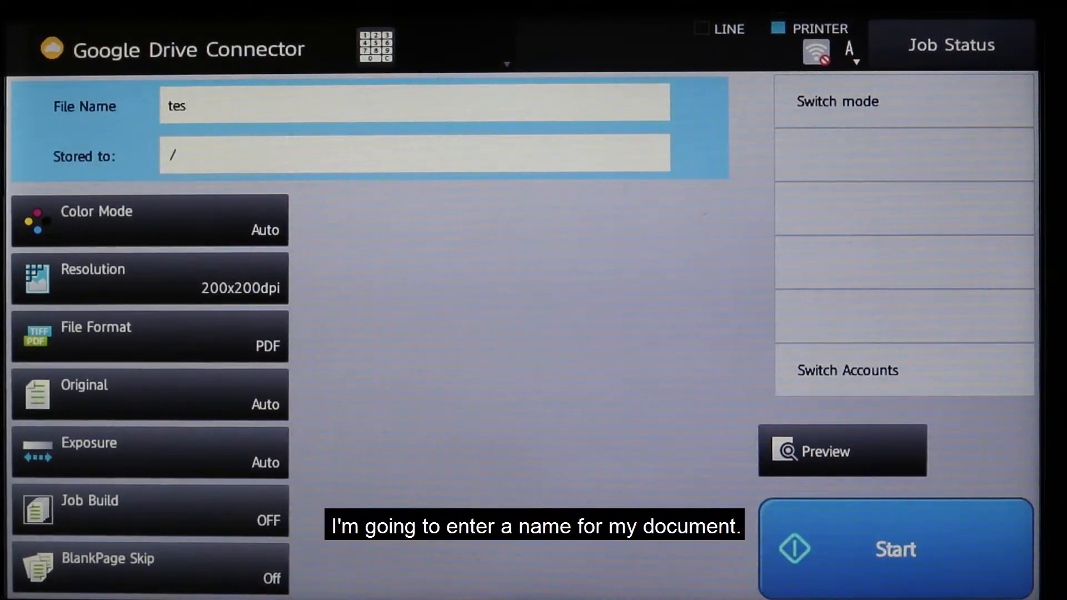
pyautogui.write('t')
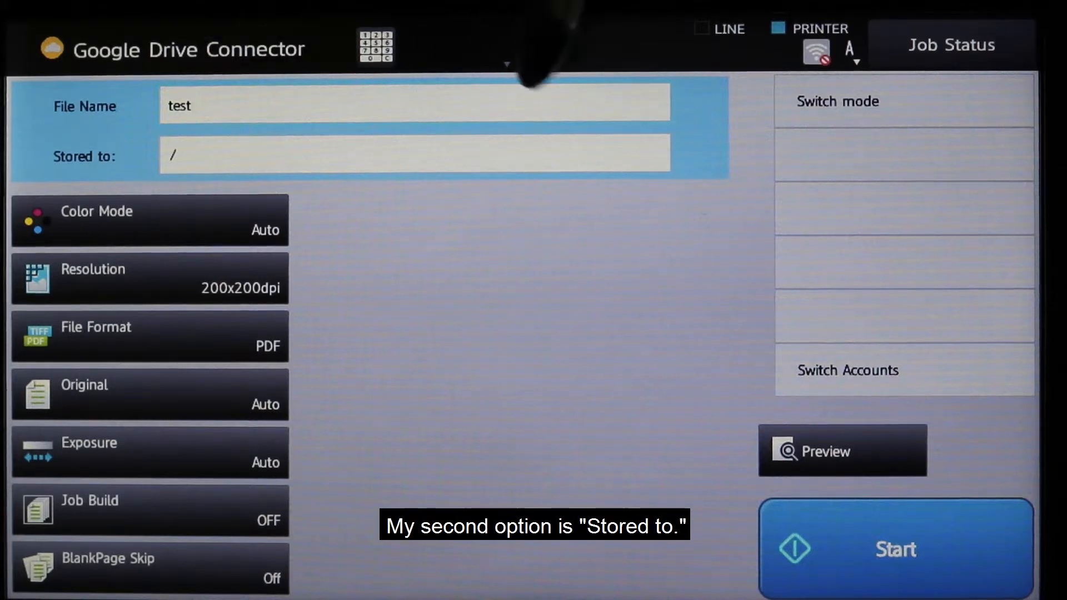
pyautogui.click(414, 154)
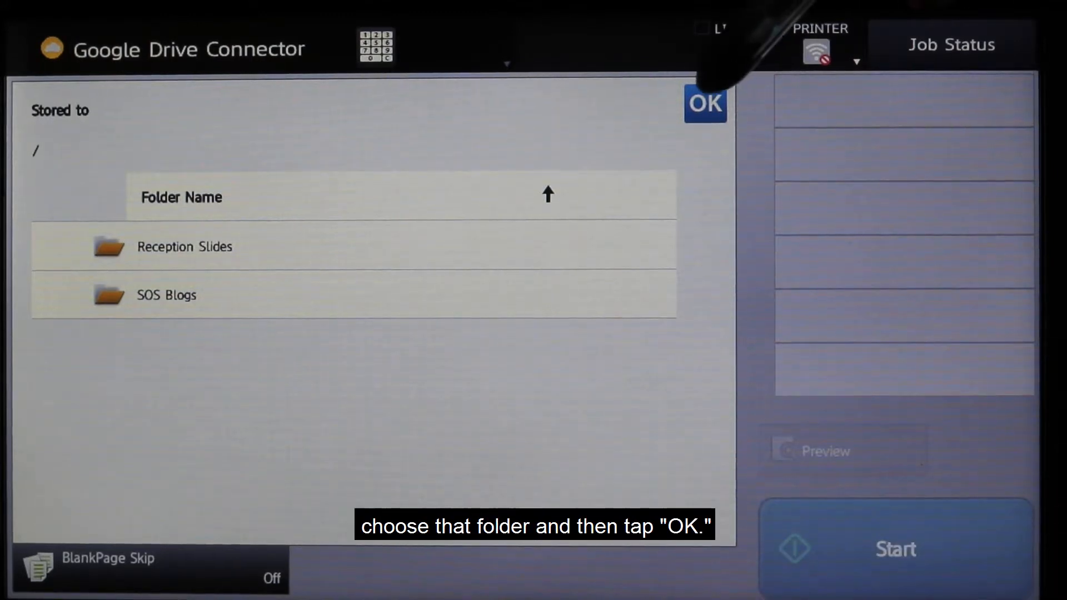
# - Confirm the top-level '/' folder as the scan destination
pyautogui.click(704, 103)
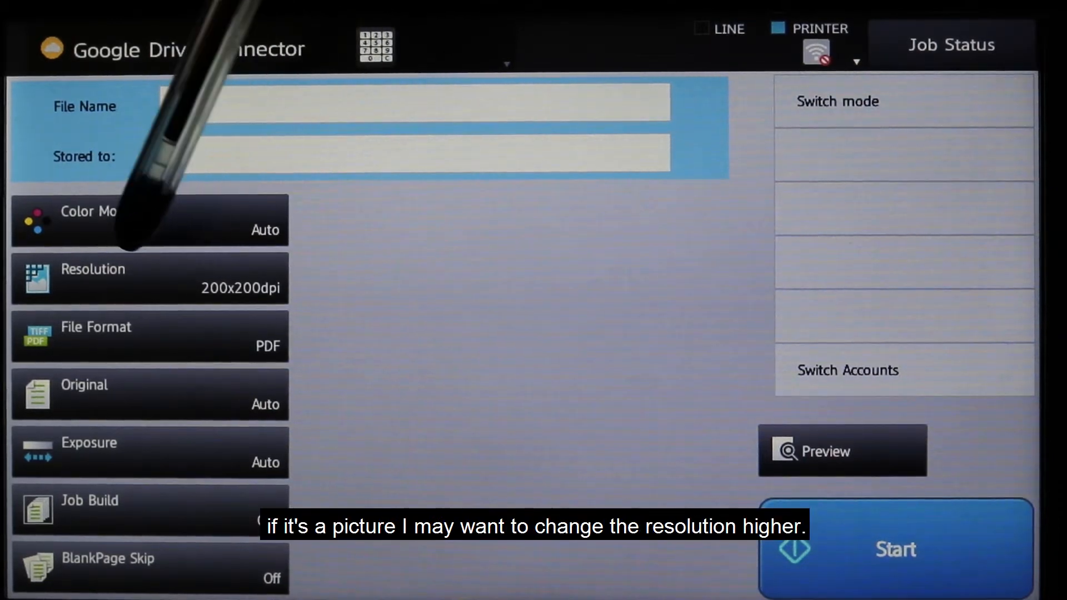
# - Enter 'test' as the file name and start the 200x200dpi PDF scan
pyautogui.write('test')
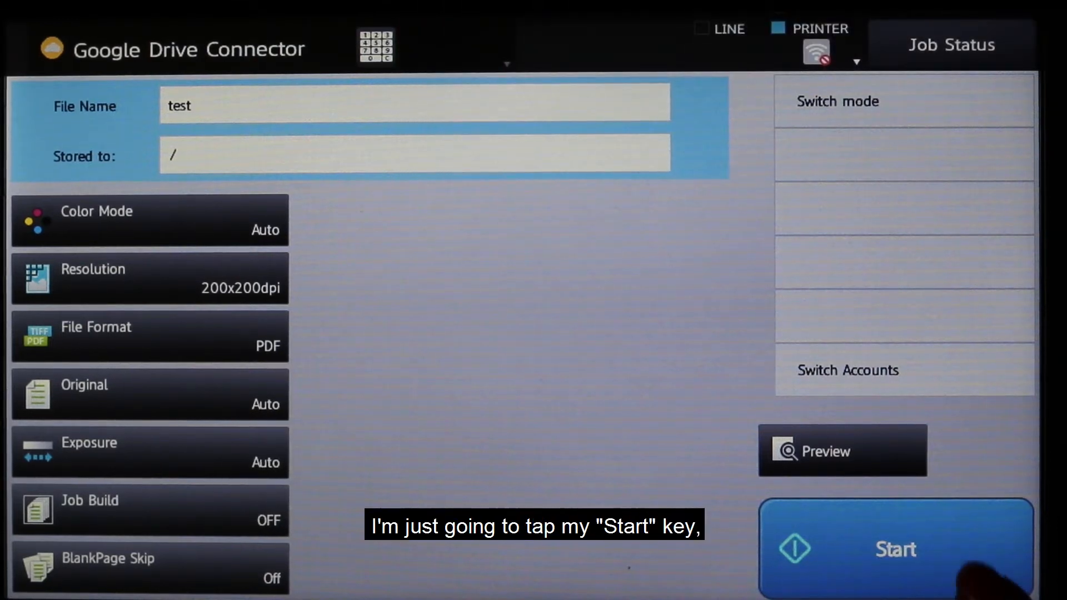
pyautogui.click(895, 547)
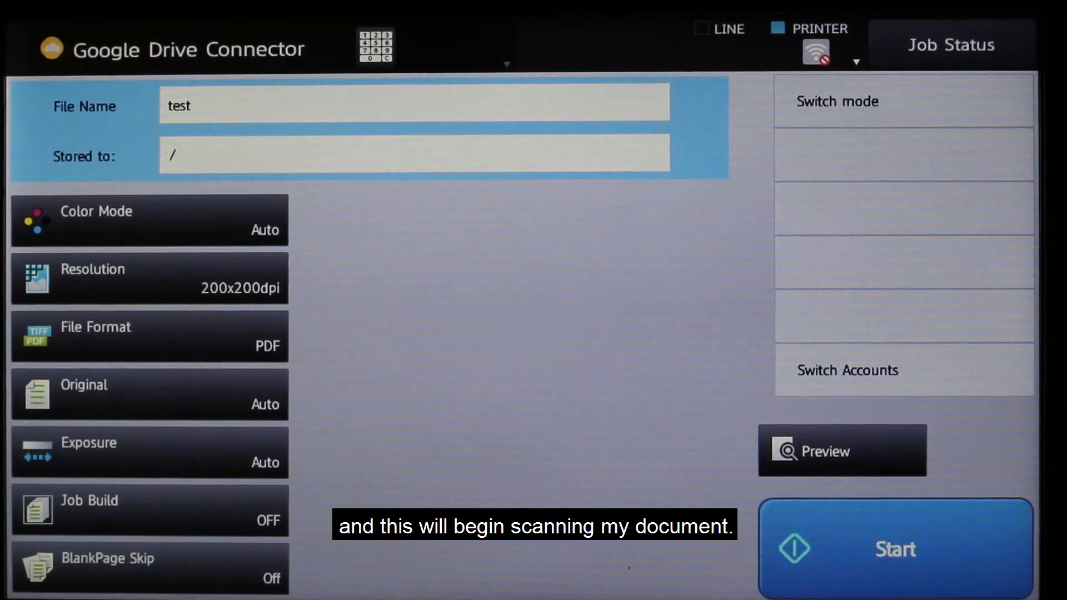
# - Let the 'test' scan finish sending and dismiss the Sending completed message
pyautogui.click(895, 549)
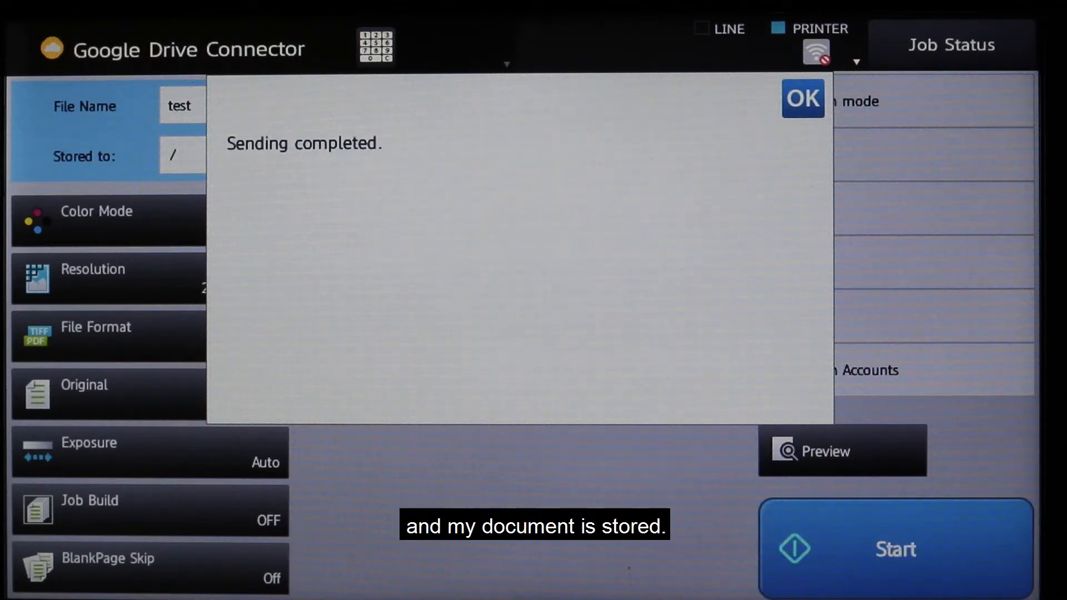
pyautogui.click(802, 97)
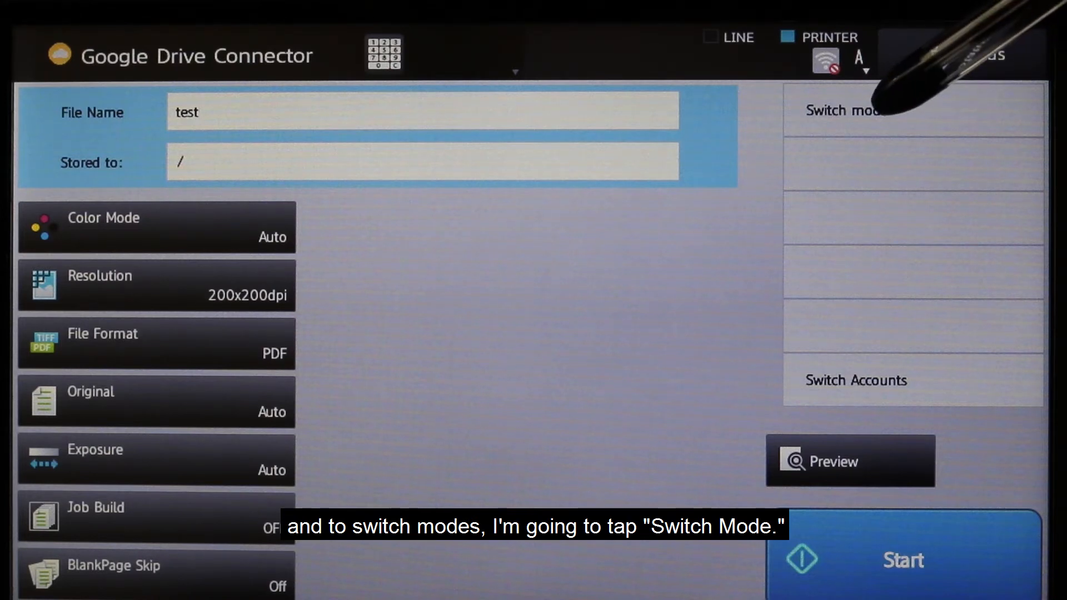
# - Switch the connector from scan mode to 'Print a document' mode
pyautogui.click(843, 110)
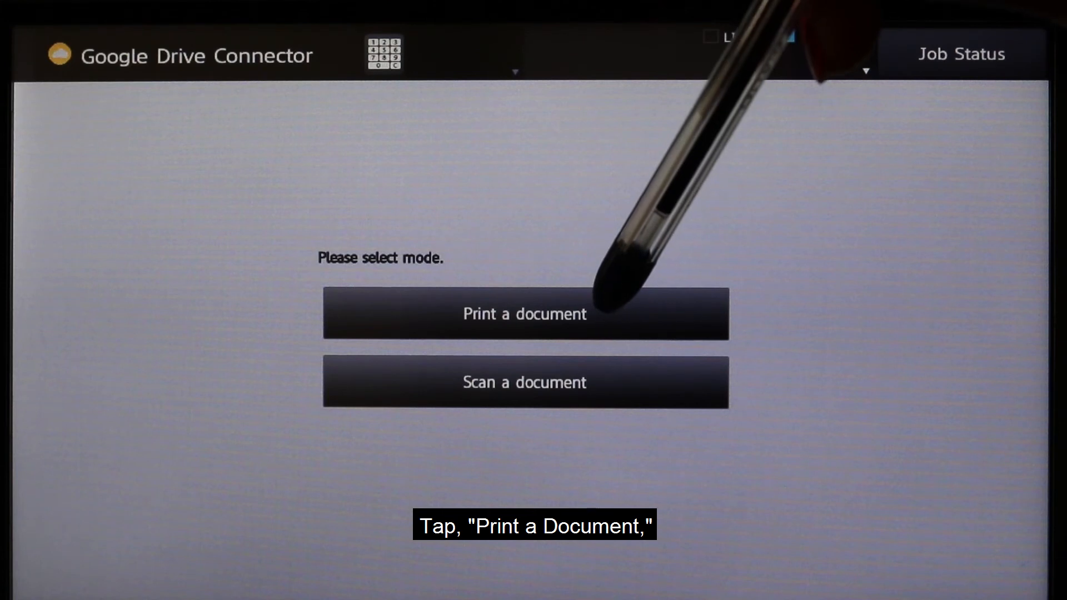
pyautogui.click(524, 313)
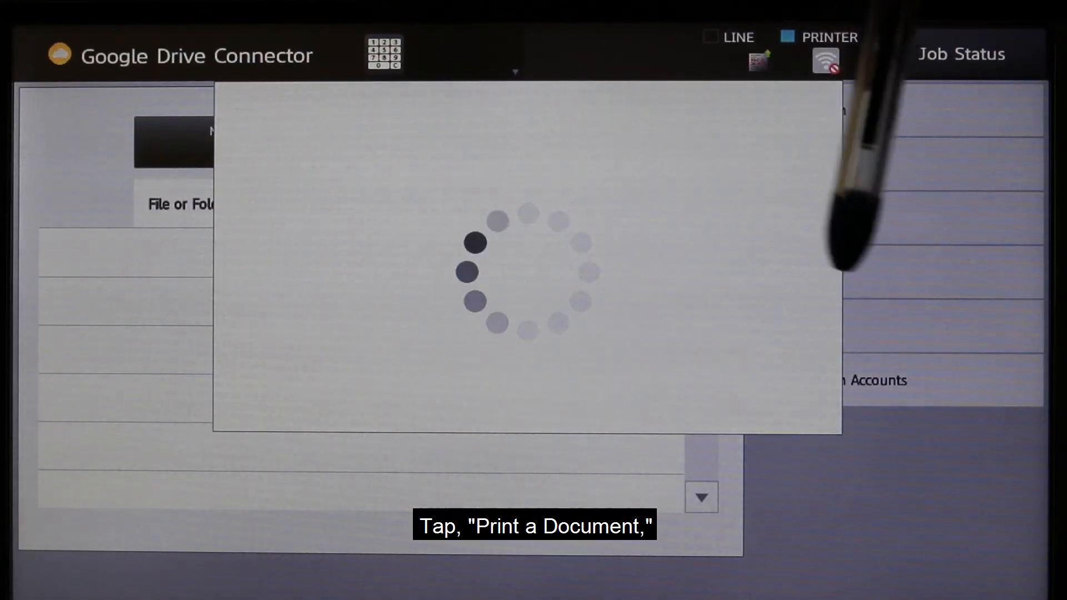